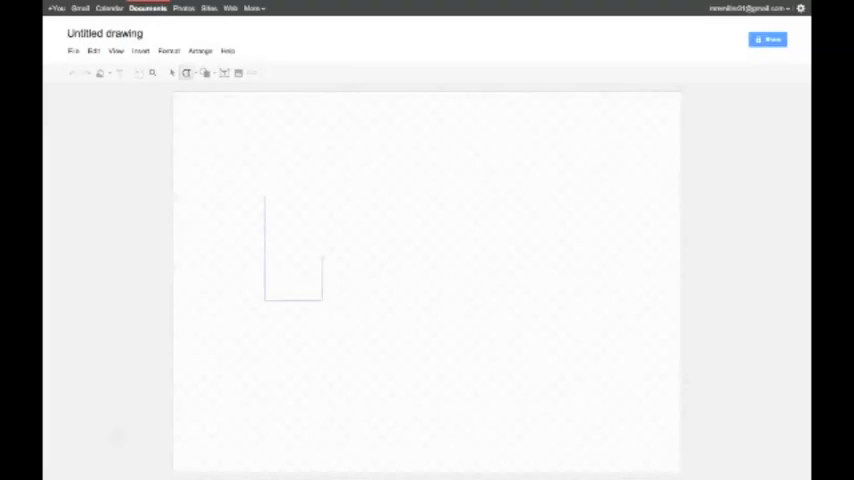
- Search Google Images from Insert > Image and pick a result for the drawing
{"action": "left_click", "coordinate": [186, 72]}
{"action": "type", "text": "sodium and wate"}
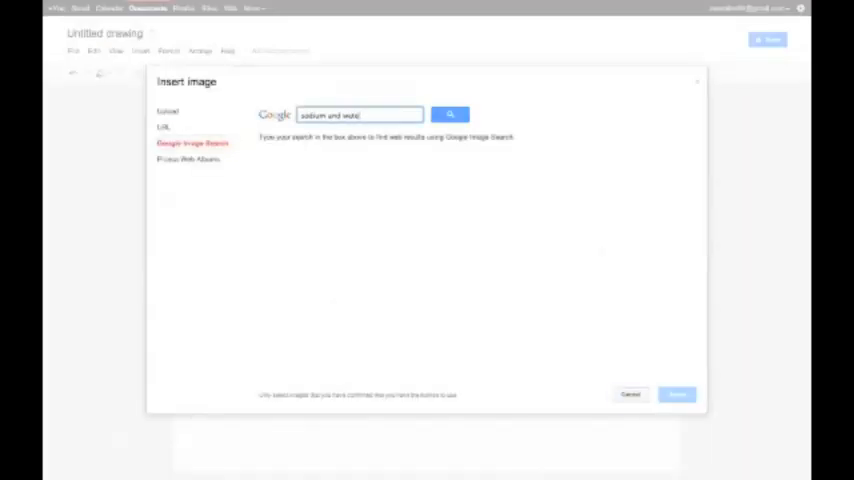
{"action": "left_click", "coordinate": [448, 114]}
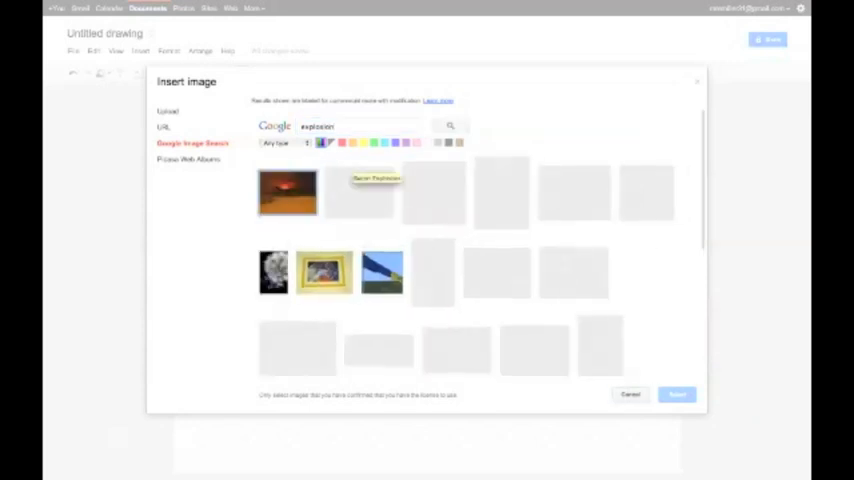
{"action": "left_click", "coordinate": [678, 396]}
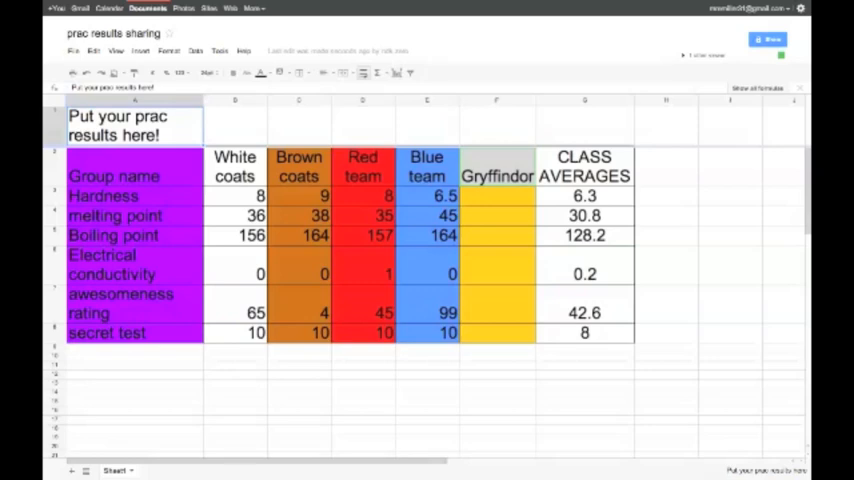
- Enter the Team header and Gryffindor results 8.5, 41, 156, 101, then start a chat message 'That is g'
{"action": "type", "text": "Team"}
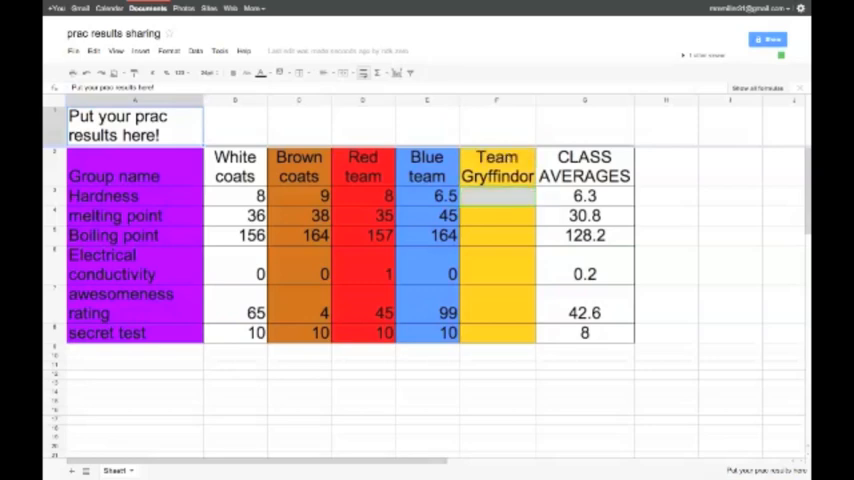
{"action": "type", "text": "8.5"}
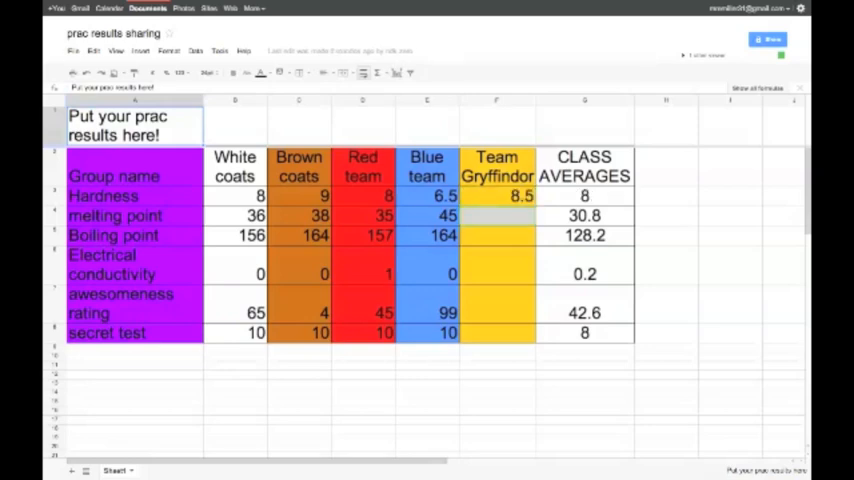
{"action": "type", "text": "41"}
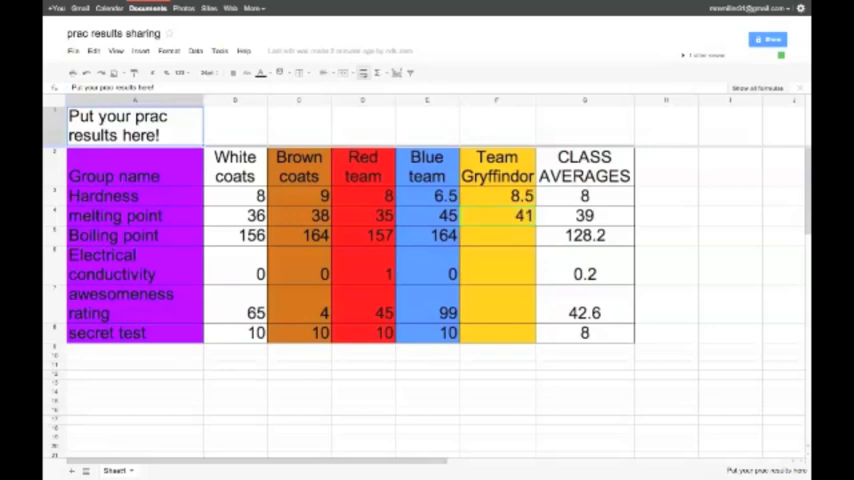
{"action": "type", "text": "156"}
{"action": "left_click", "coordinate": [498, 272]}
{"action": "type", "text": "0"}
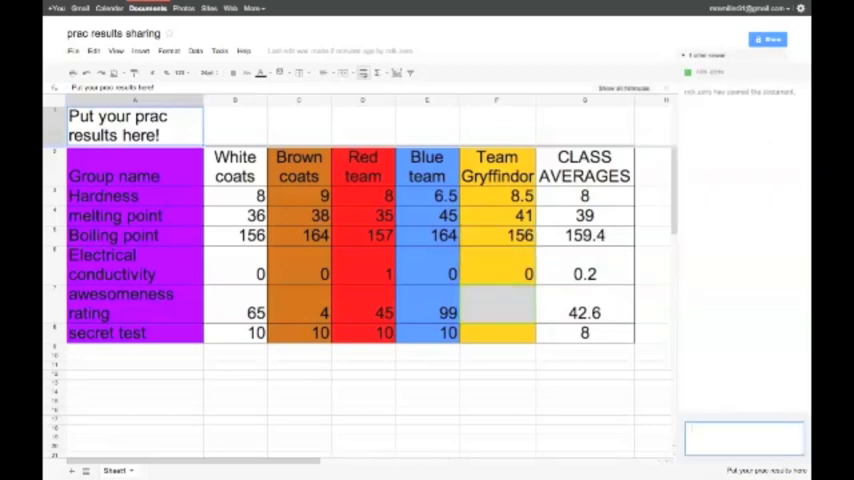
{"action": "type", "text": "101"}
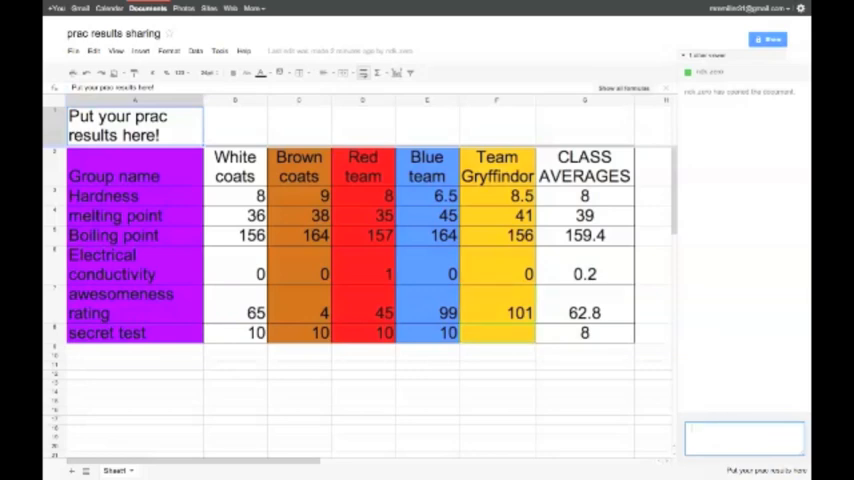
{"action": "type", "text": "That is g"}
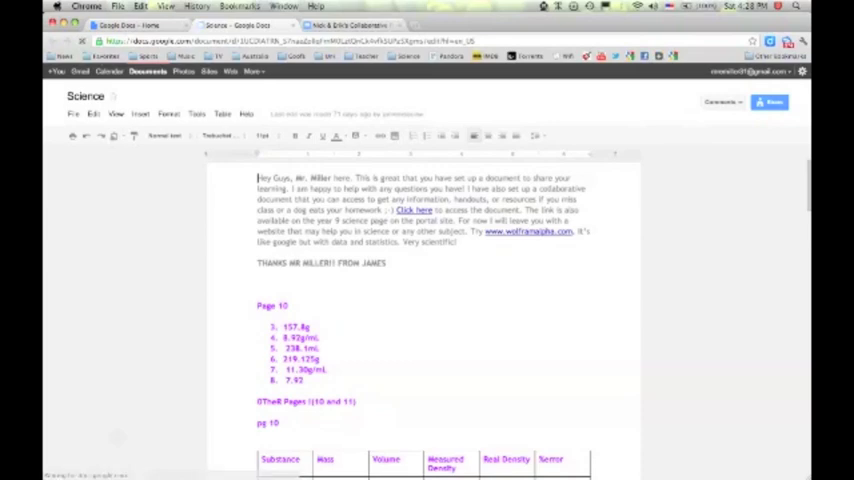
- Add 'Nicely done, gentleman' below the last bullet at the end of the Science notes
{"action": "scroll", "scroll_direction": "down", "scroll_amount": 3}
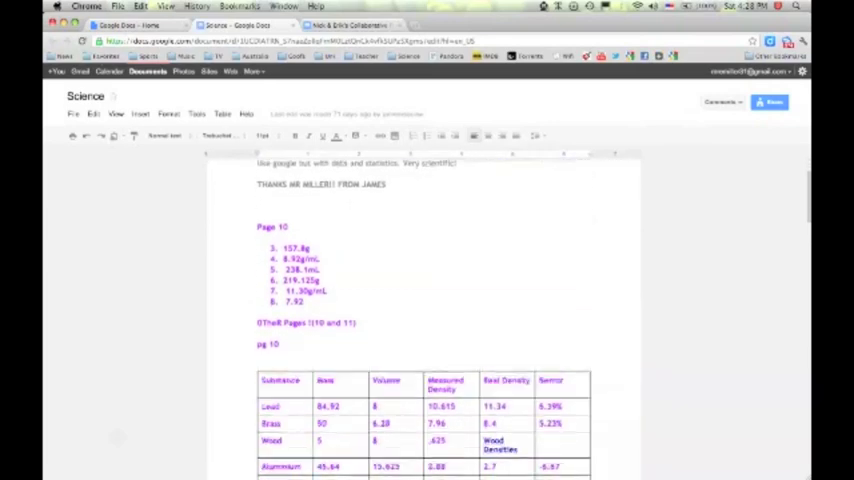
{"action": "scroll", "scroll_direction": "down", "scroll_amount": 3}
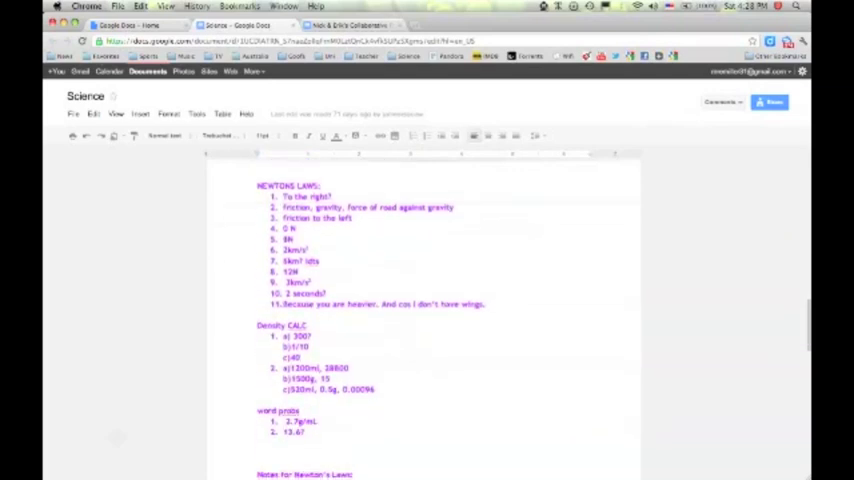
{"action": "scroll", "scroll_direction": "down", "scroll_amount": 3}
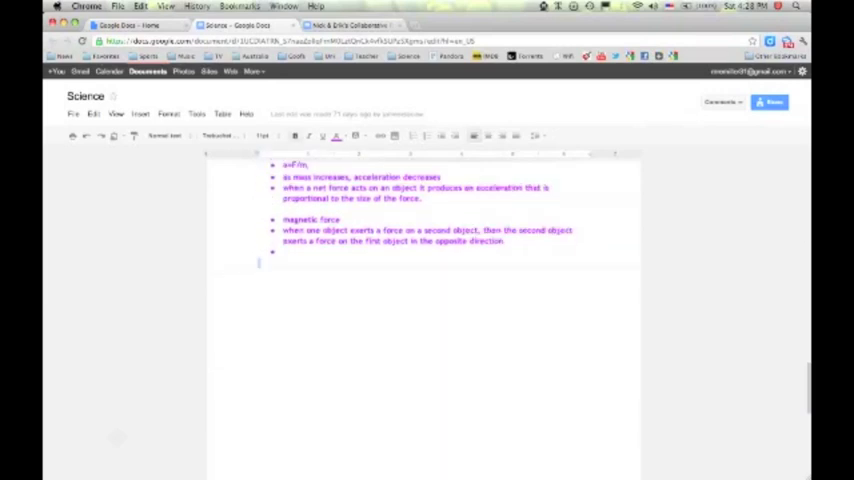
{"action": "type", "text": "Nicely do"}
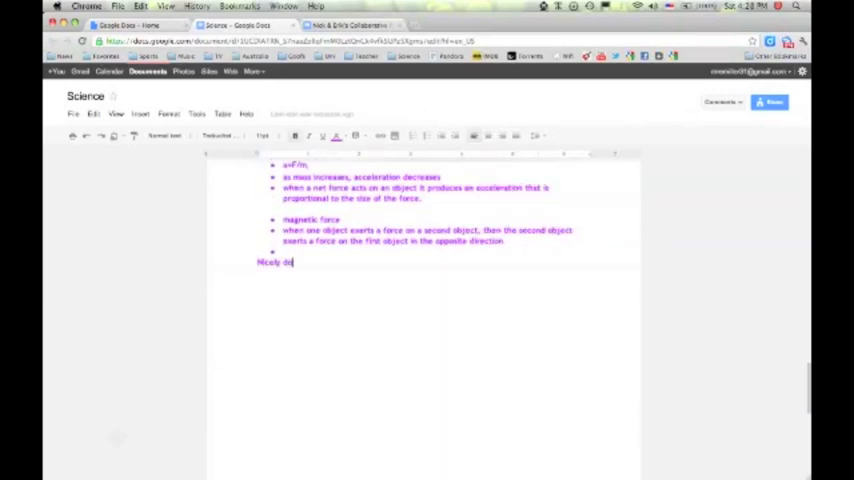
{"action": "type", "text": "ne, gentleman"}
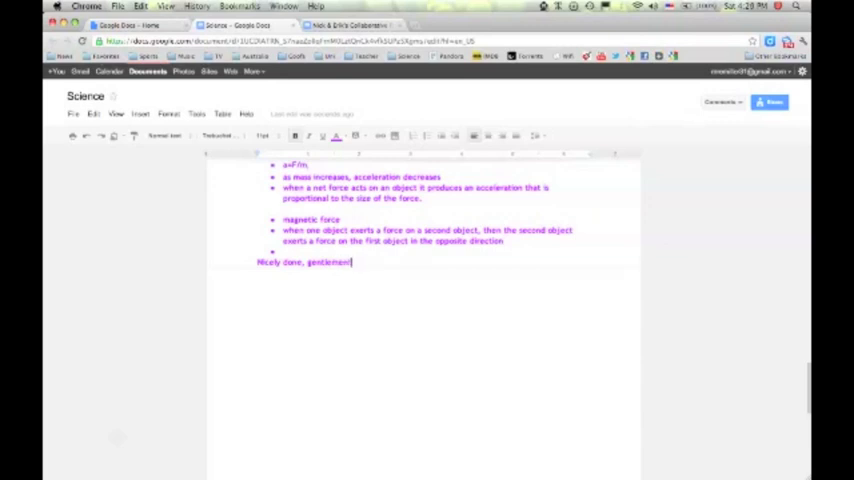
- Open the collaborator notification options in the top bar
{"action": "left_click", "coordinate": [724, 104]}
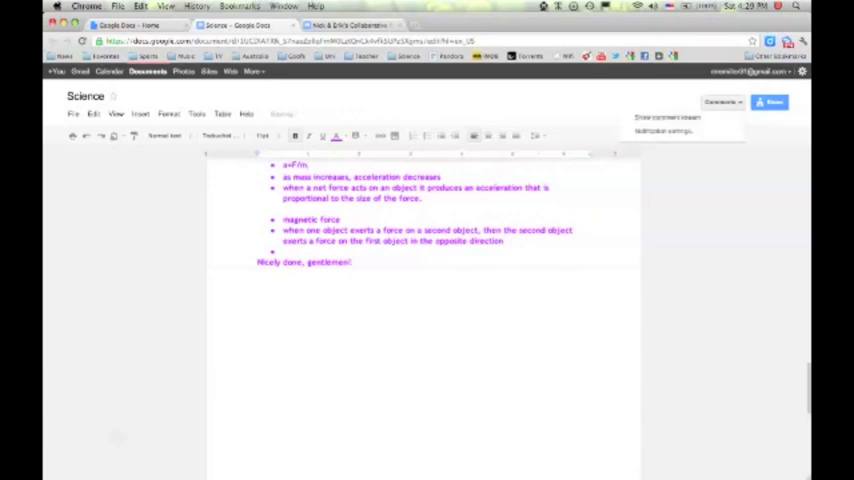
{"action": "left_click", "coordinate": [712, 104]}
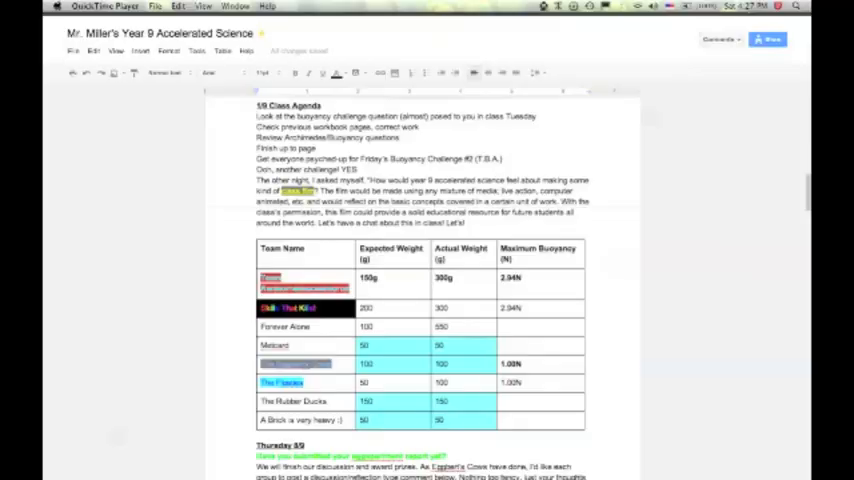
{"action": "scroll", "scroll_direction": "down", "scroll_amount": 3}
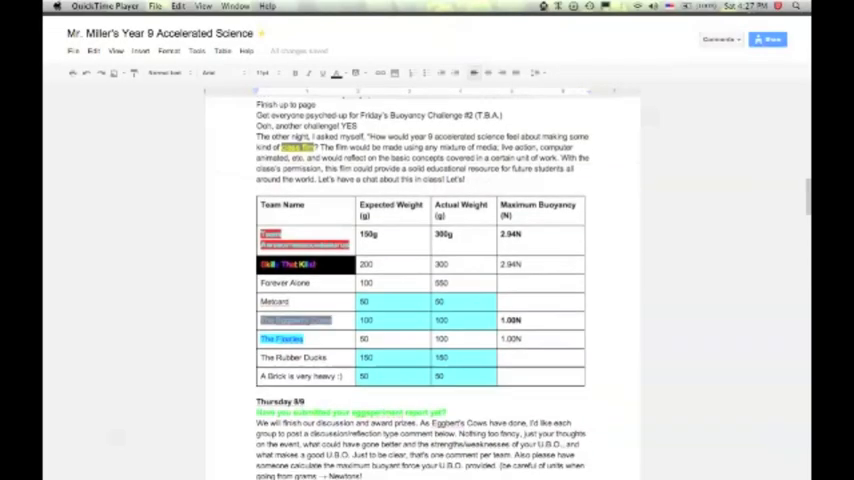
{"action": "scroll", "scroll_direction": "down", "scroll_amount": 3}
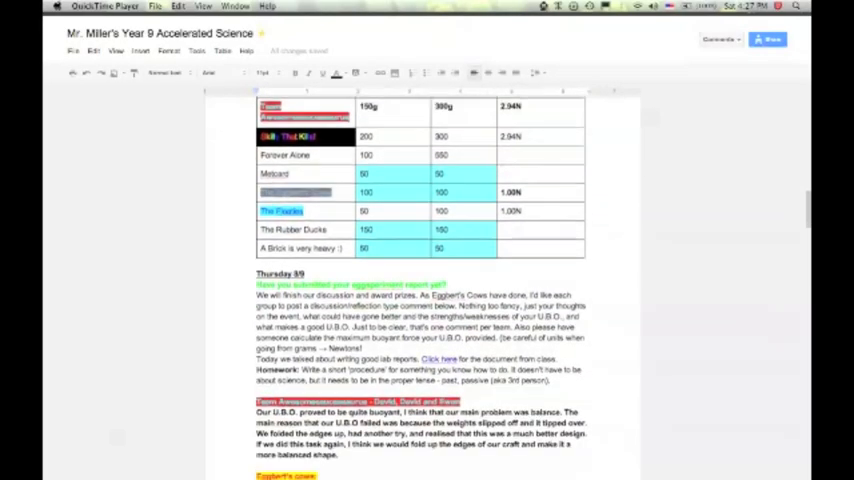
{"action": "scroll", "scroll_direction": "down", "scroll_amount": 3}
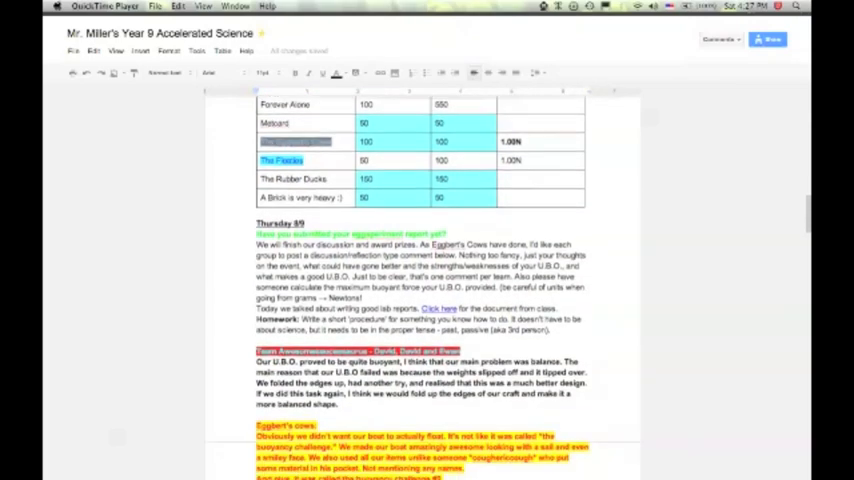
{"action": "scroll", "scroll_direction": "down", "scroll_amount": 3}
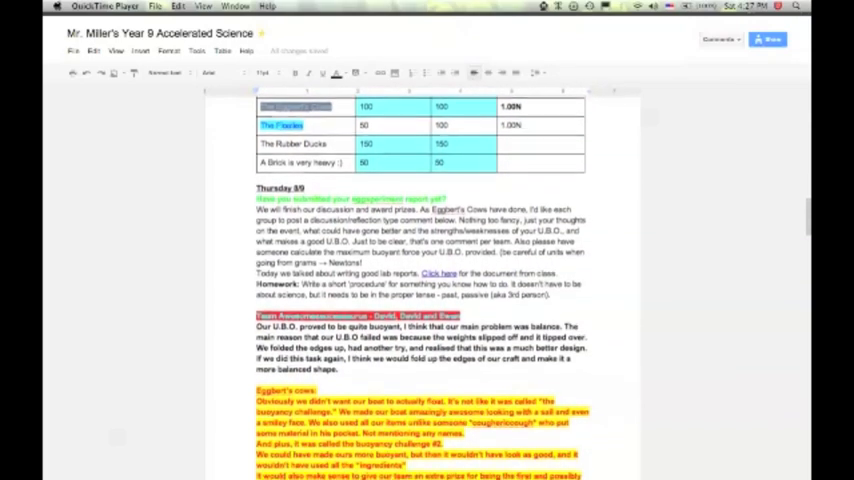
{"action": "scroll", "scroll_direction": "down", "scroll_amount": 3}
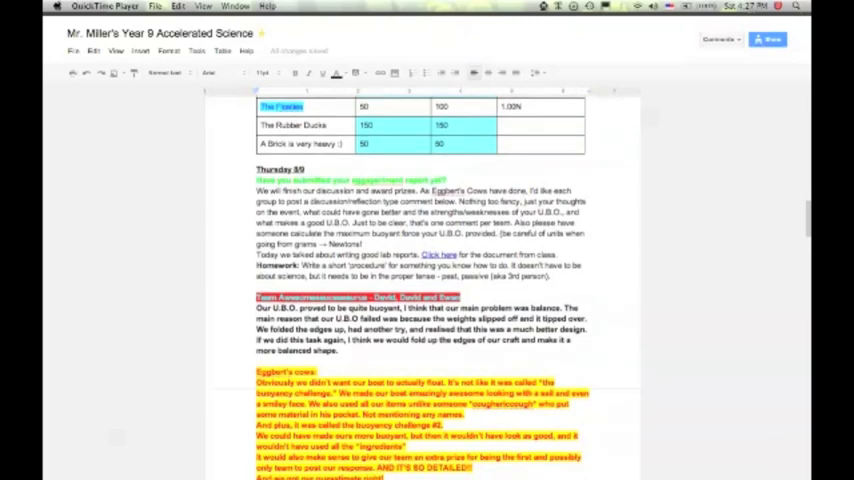
{"action": "scroll", "scroll_direction": "down", "scroll_amount": 3}
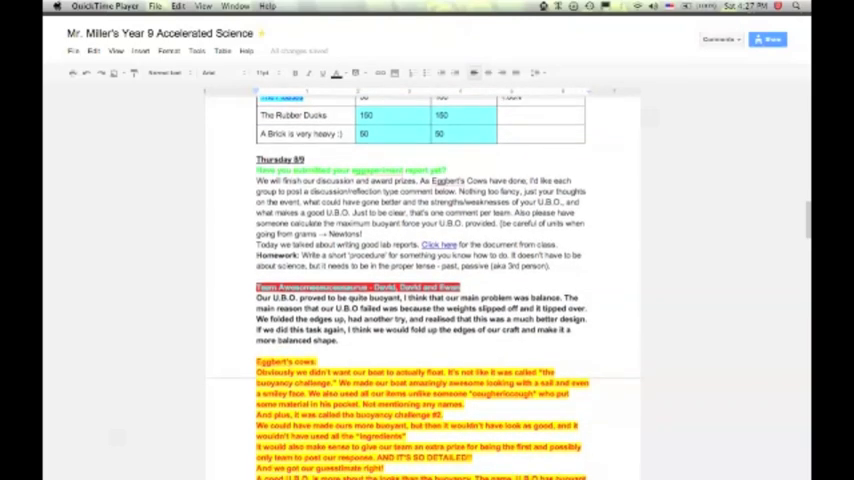
{"action": "scroll", "scroll_direction": "down", "scroll_amount": 3}
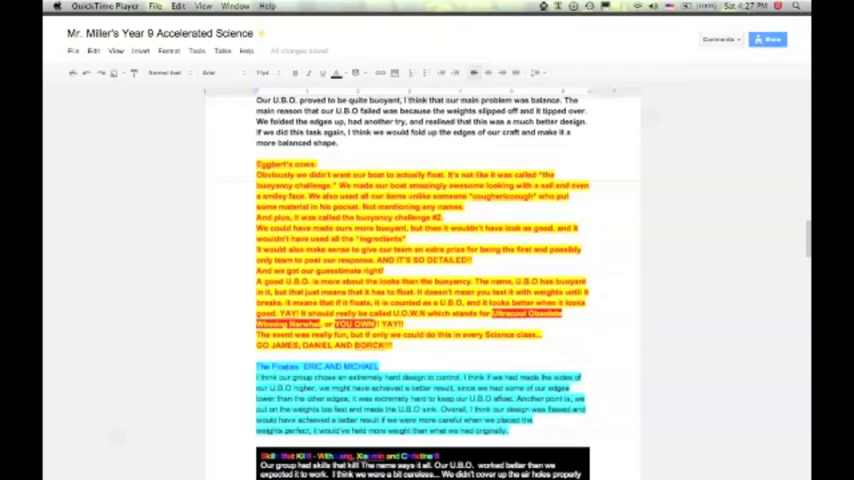
{"action": "scroll", "scroll_direction": "down", "scroll_amount": 3}
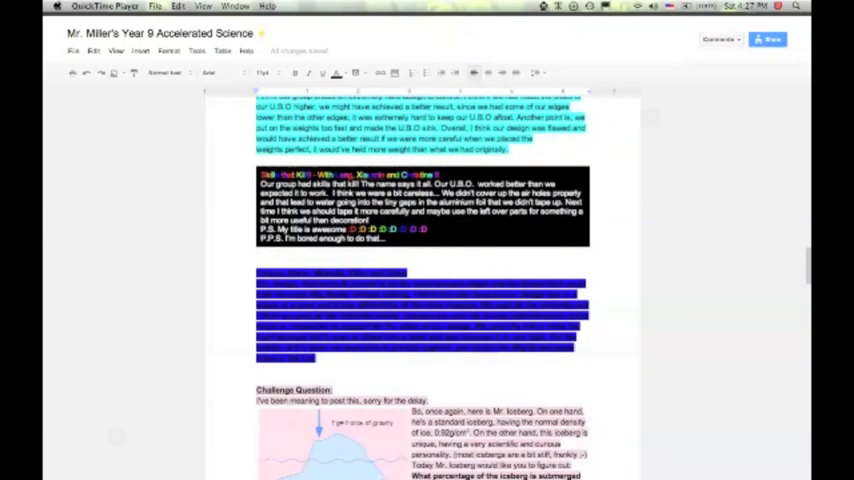
{"action": "scroll", "scroll_direction": "down", "scroll_amount": 3}
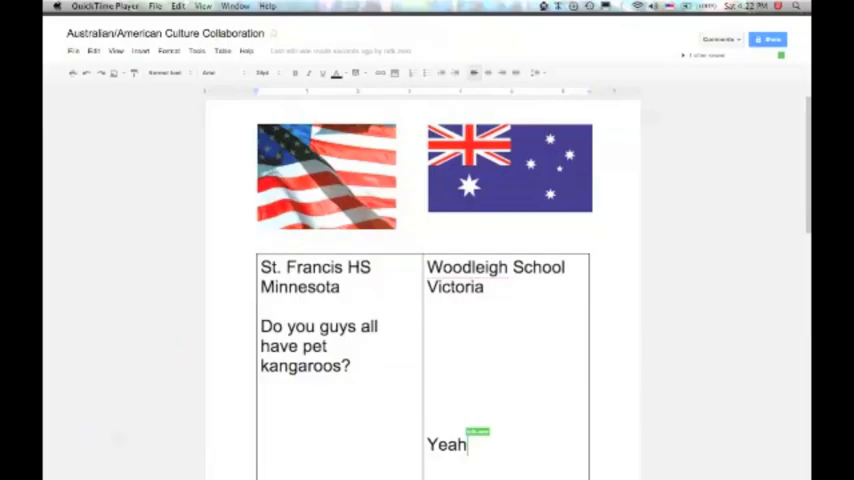
- Write the question 'Do you guys all ta... school?' in the culture table
{"action": "type", "text": "we do mates!"}
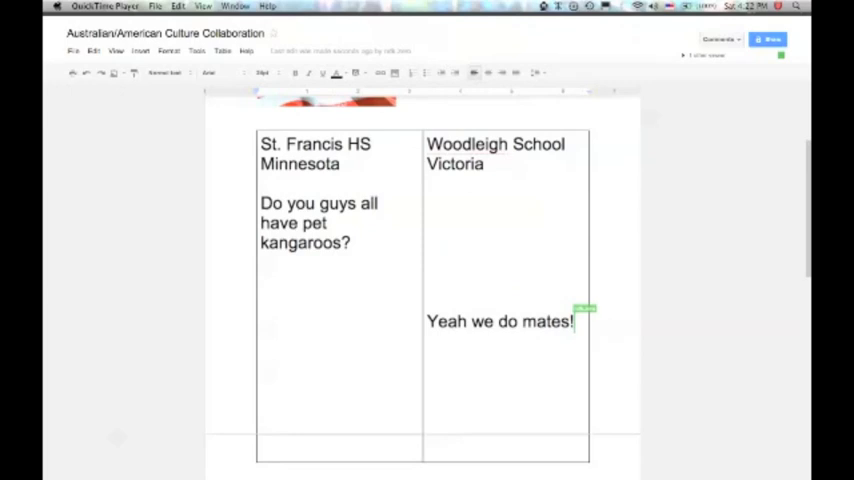
{"action": "type", "text": "Do you"}
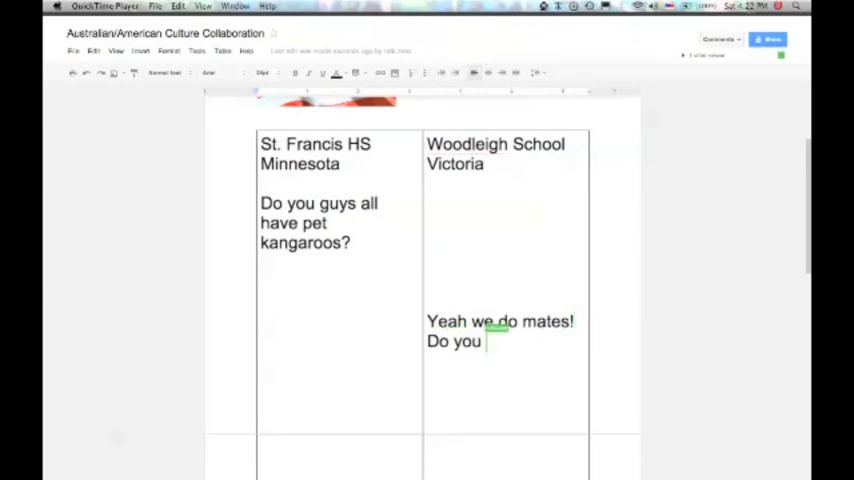
{"action": "type", "text": "guys all take guns to"}
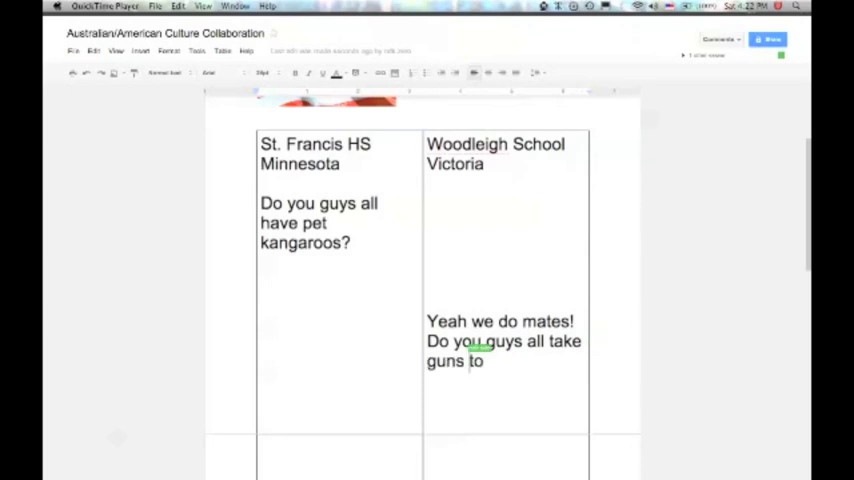
{"action": "type", "text": "school?"}
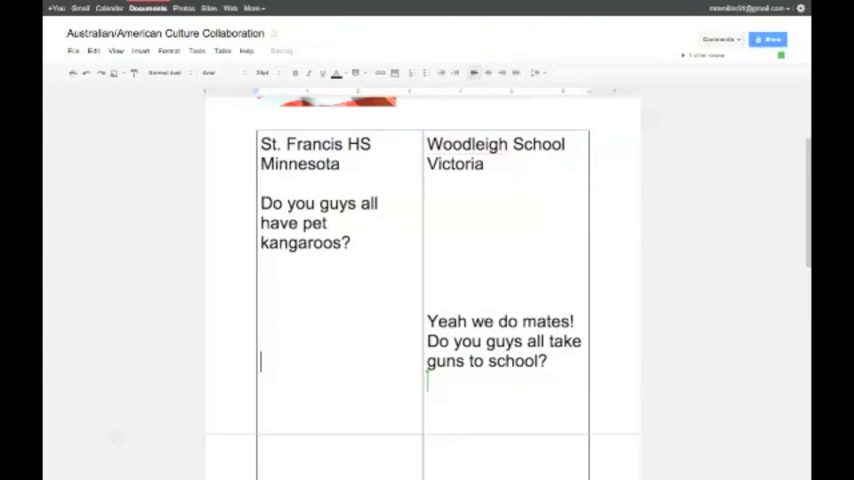
- Reply under St. Francis HS with 'Only during hunting season, dudes!'
{"action": "type", "text": "Only d"}
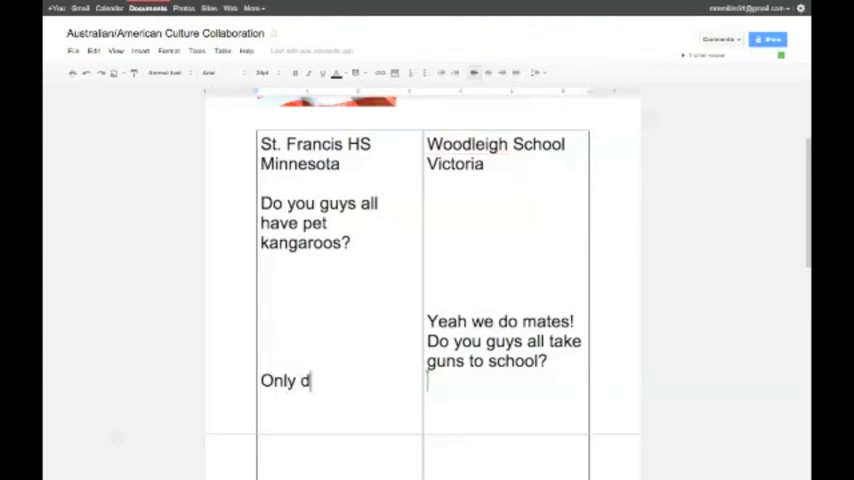
{"action": "type", "text": "uring hunting"}
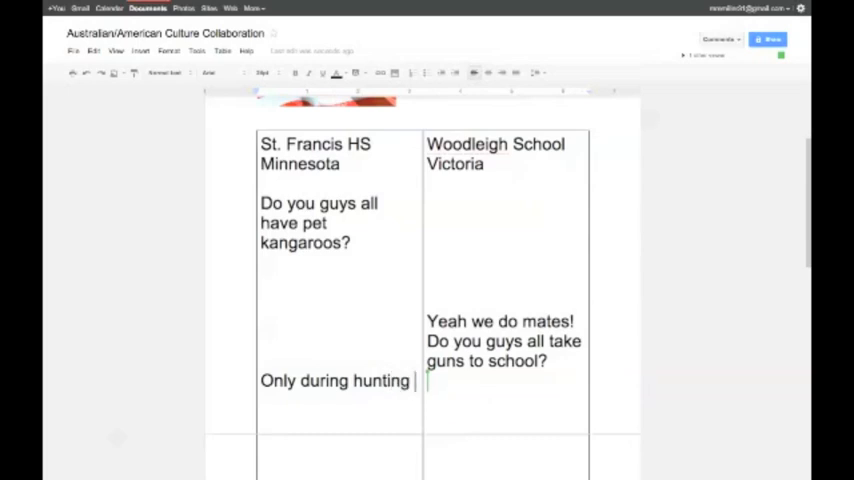
{"action": "type", "text": "season,"}
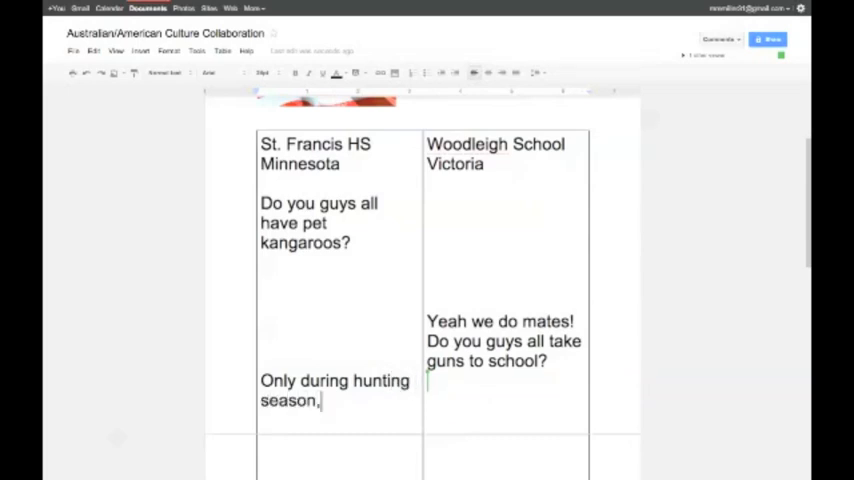
{"action": "type", "text": "dudes"}
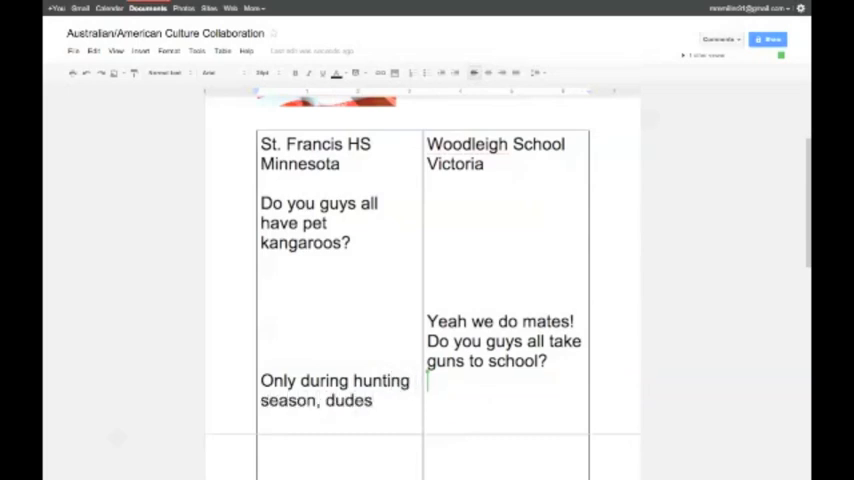
{"action": "type", "text": "!"}
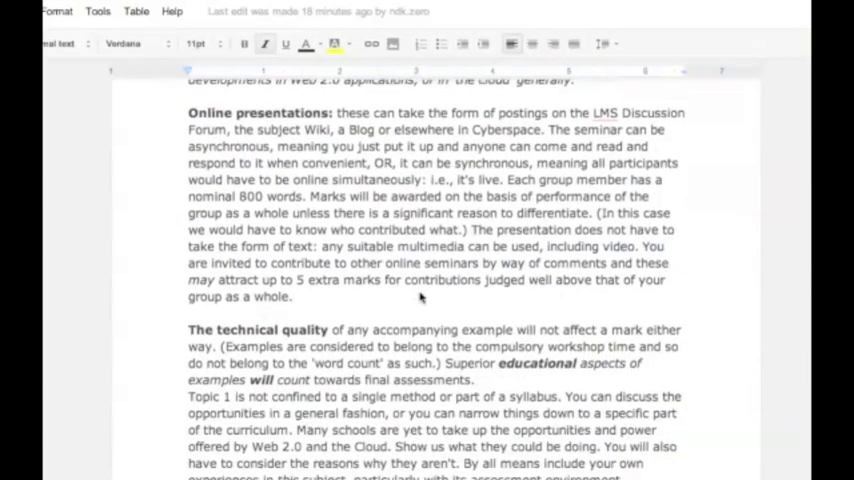
- Add 'wow, so easy!' below the 24/10 screen-capture entry at the end of the notes
{"action": "scroll", "scroll_direction": "down", "scroll_amount": 3}
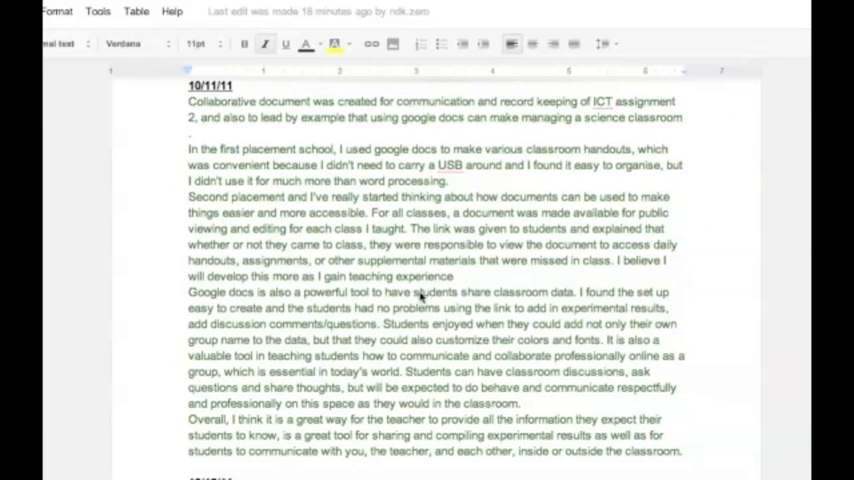
{"action": "scroll", "scroll_direction": "down", "scroll_amount": 3}
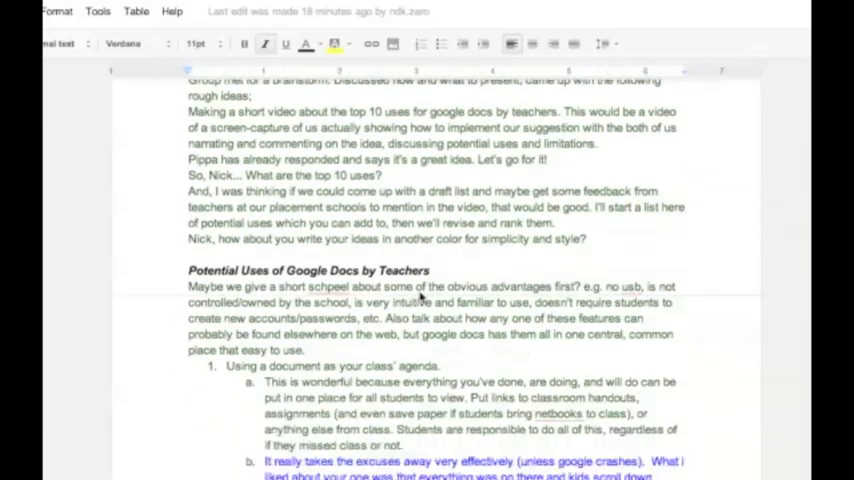
{"action": "scroll", "scroll_direction": "down", "scroll_amount": 3}
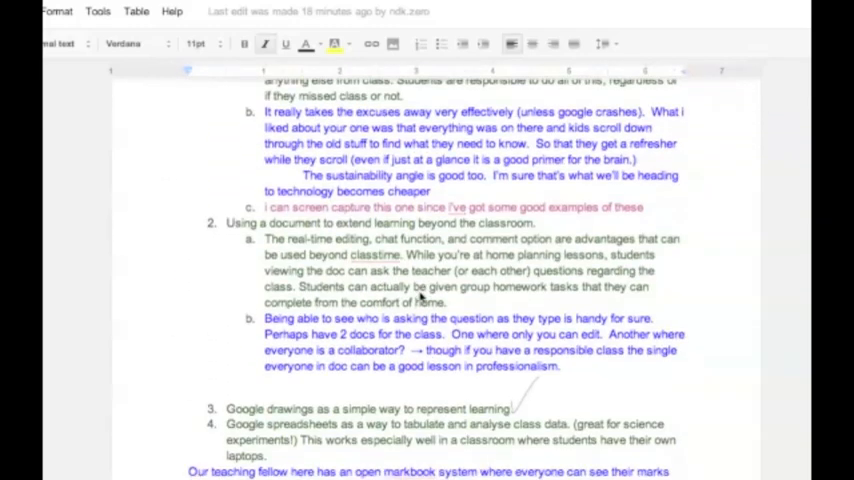
{"action": "scroll", "scroll_direction": "down", "scroll_amount": 3}
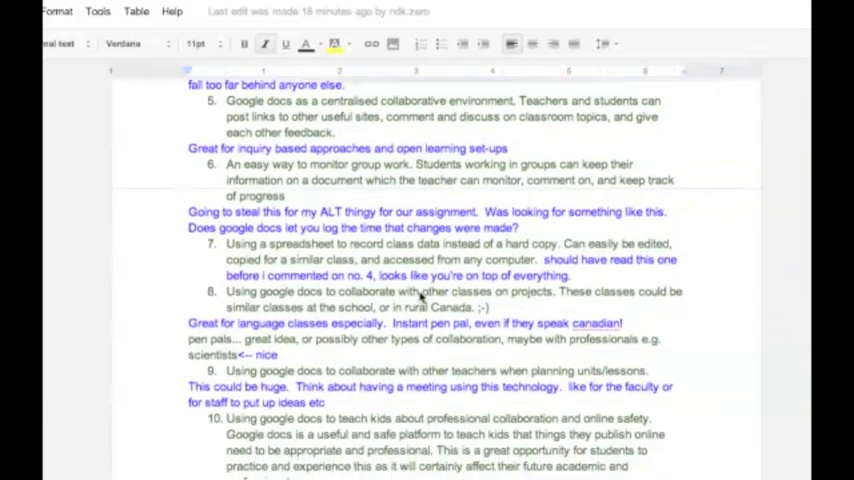
{"action": "scroll", "scroll_direction": "down", "scroll_amount": 3}
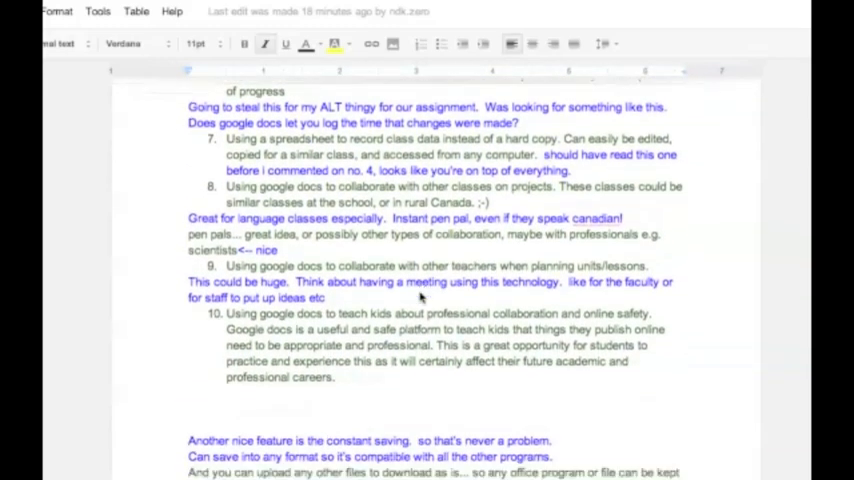
{"action": "scroll", "scroll_direction": "down", "scroll_amount": 3}
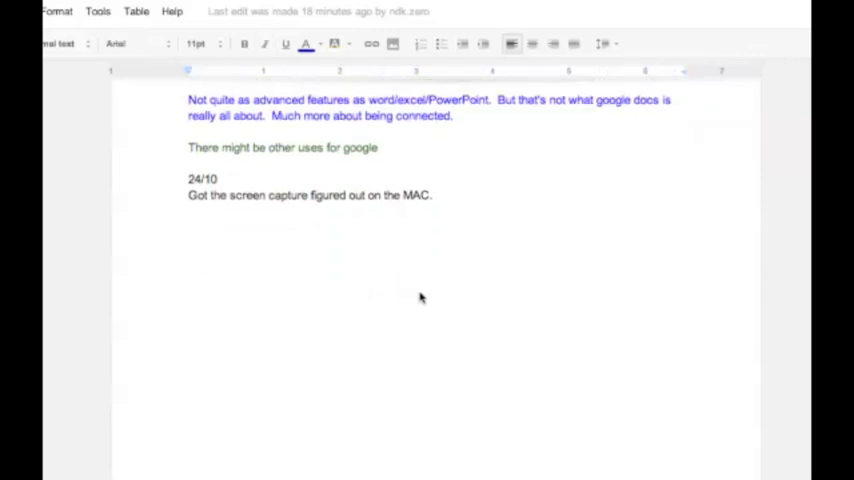
{"action": "type", "text": "wow,"}
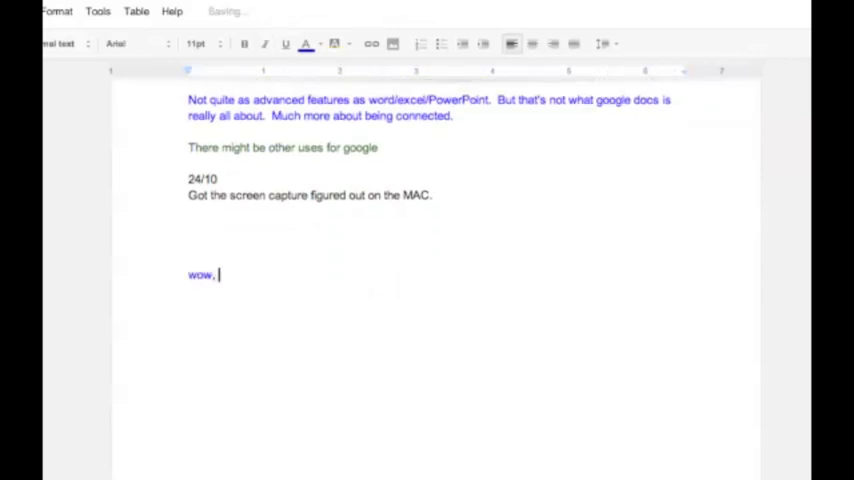
{"action": "type", "text": "so easy!"}
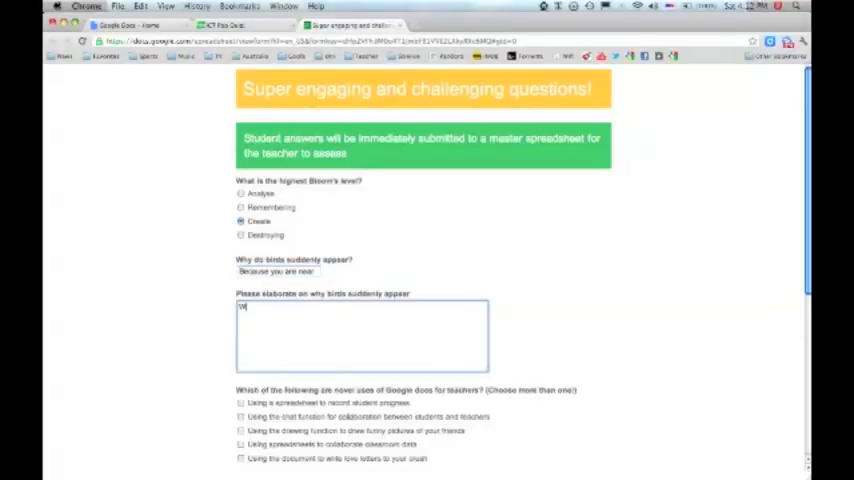
- Answer 'Wherever you are near, birds proceed to' and pick a choice in the questions below
{"action": "type", "text": "Wherever you are near, birds suddenly appear. Birds then"}
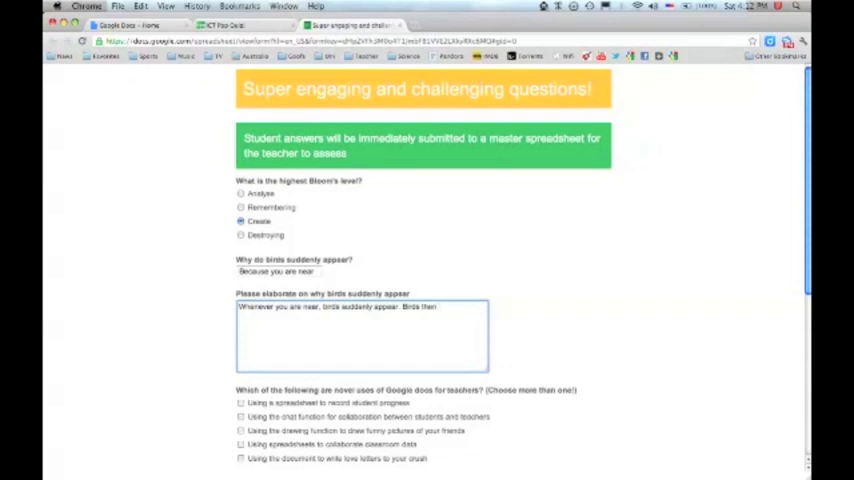
{"action": "type", "text": "proceed to"}
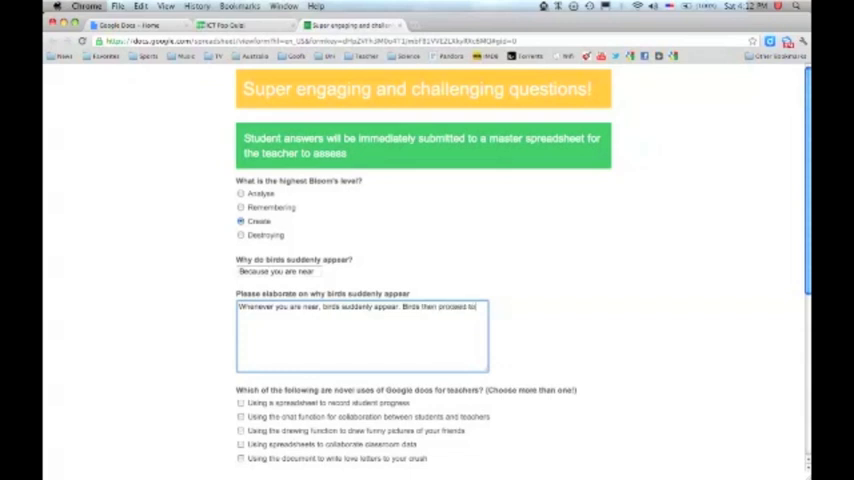
{"action": "scroll", "scroll_direction": "down", "scroll_amount": 3}
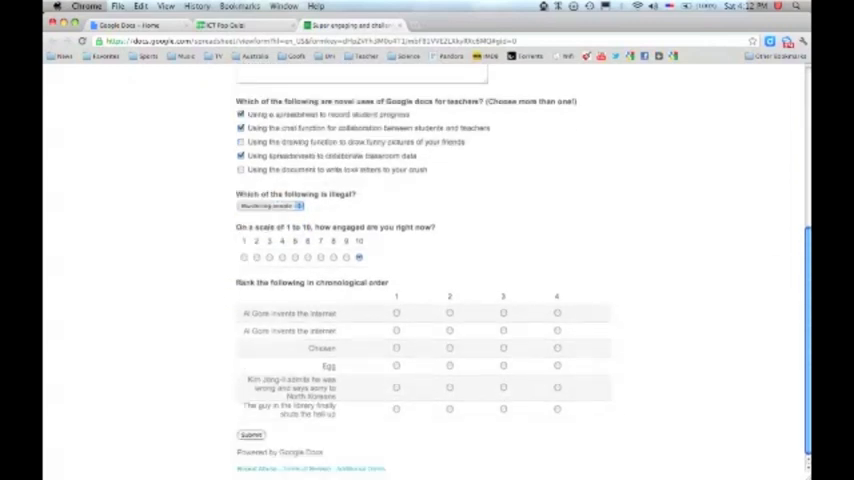
{"action": "left_click", "coordinate": [396, 312]}
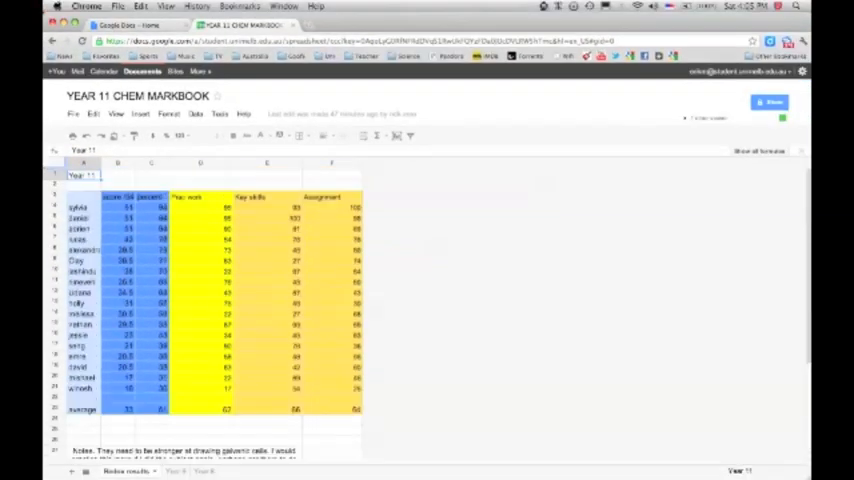
{"action": "scroll", "scroll_direction": "down", "scroll_amount": 3}
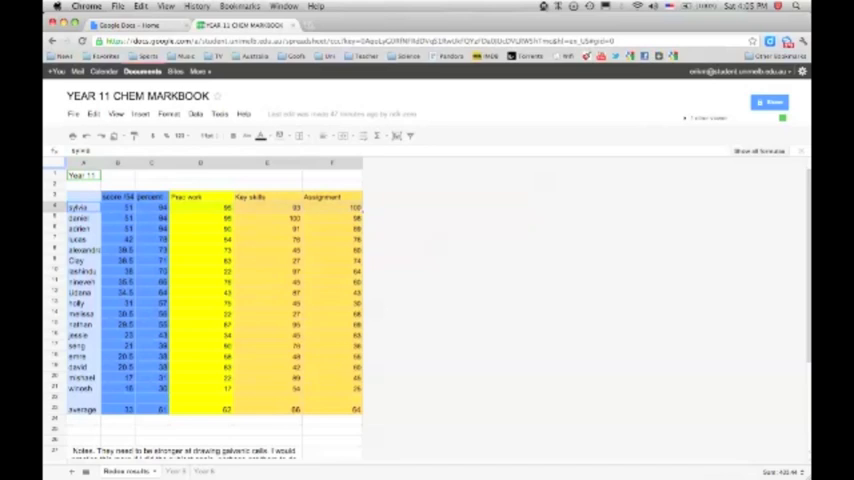
{"action": "scroll", "scroll_direction": "down", "scroll_amount": 3}
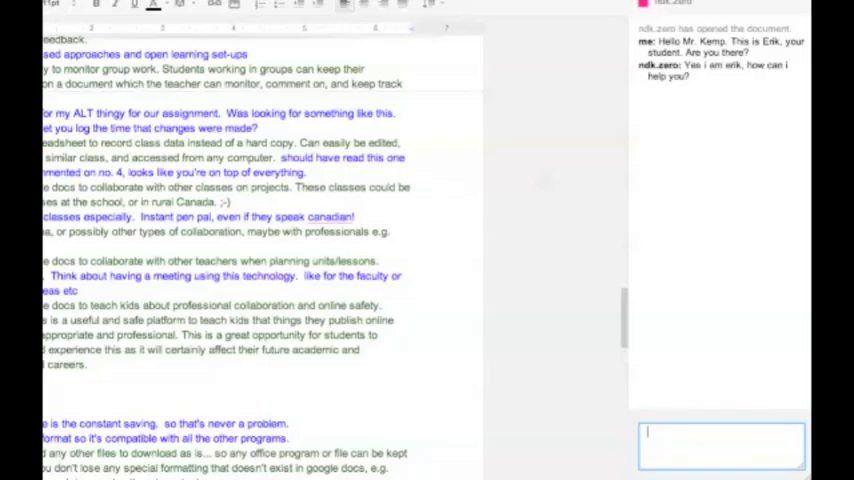
- Post the 'I have' iceberg question in chat and reply 'Oh ok! I get'
{"action": "type", "text": "I have"}
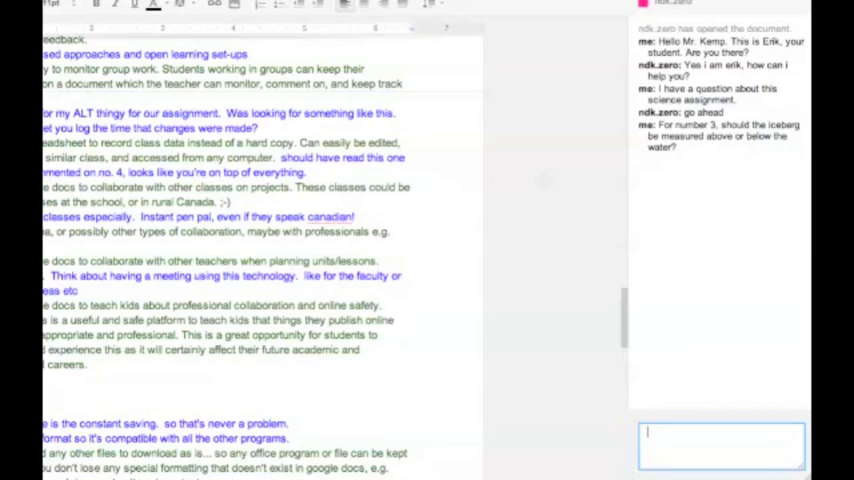
{"action": "type", "text": "Oh ok! I get"}
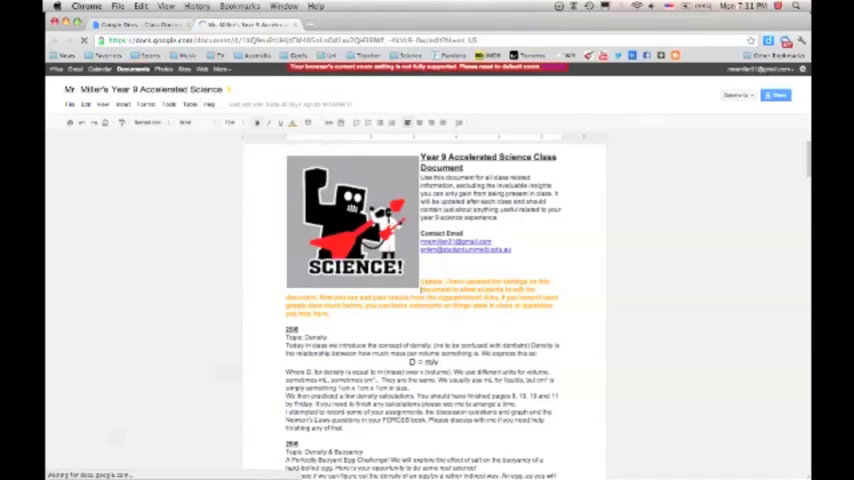
{"action": "scroll", "scroll_direction": "down", "scroll_amount": 3}
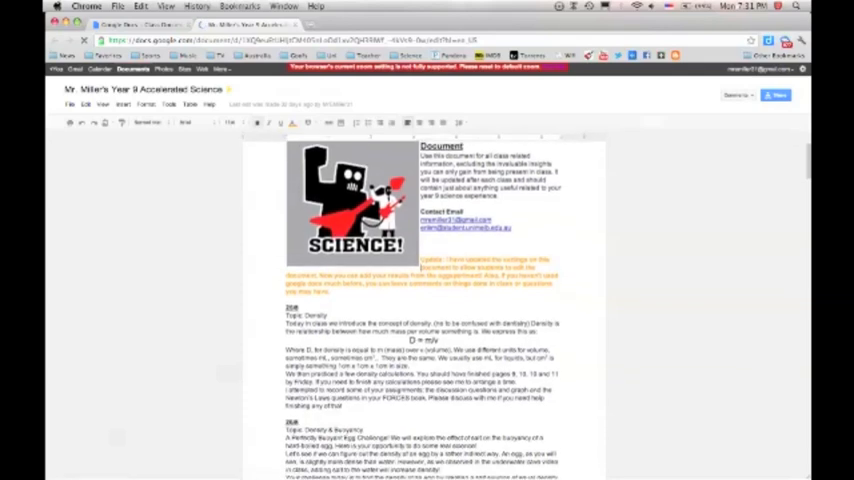
{"action": "scroll", "scroll_direction": "down", "scroll_amount": 3}
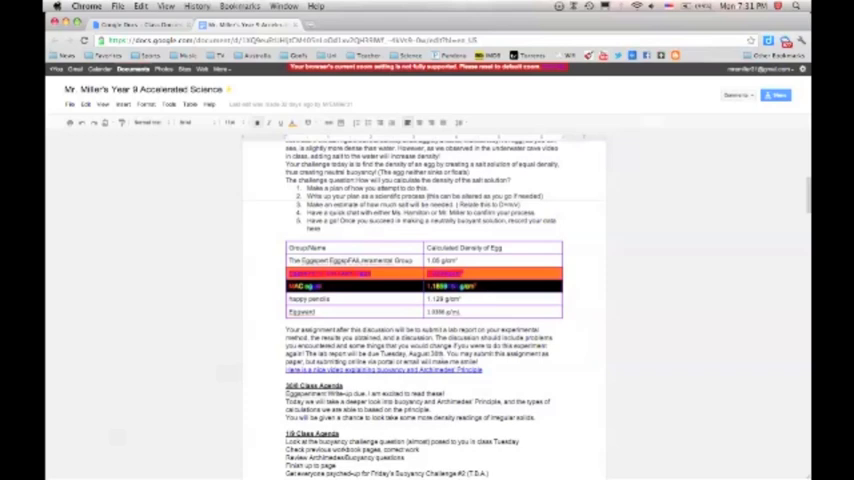
{"action": "scroll", "scroll_direction": "down", "scroll_amount": 3}
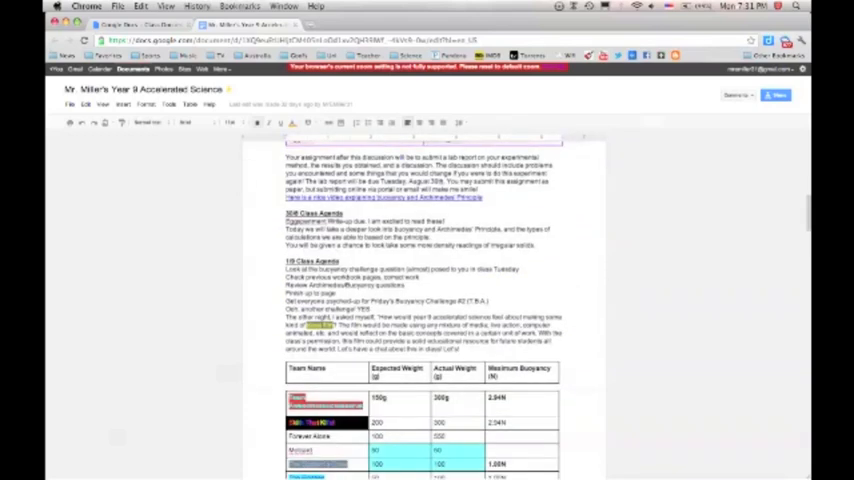
{"action": "scroll", "scroll_direction": "down", "scroll_amount": 3}
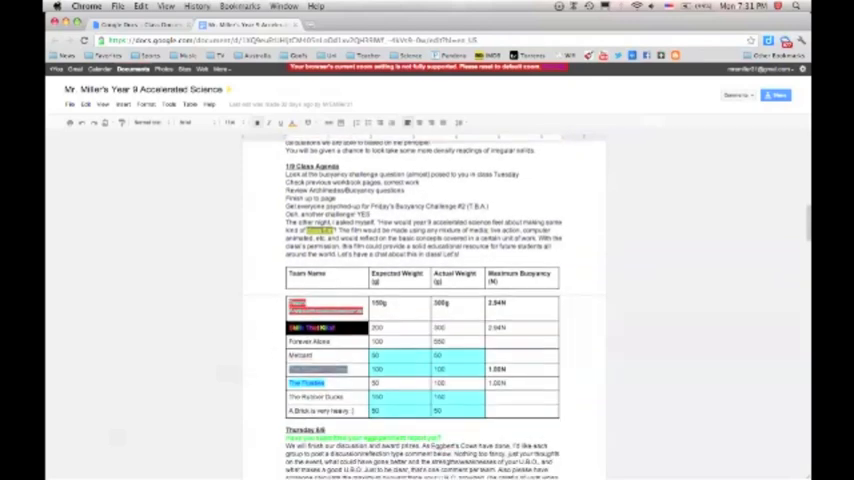
{"action": "scroll", "scroll_direction": "down", "scroll_amount": 3}
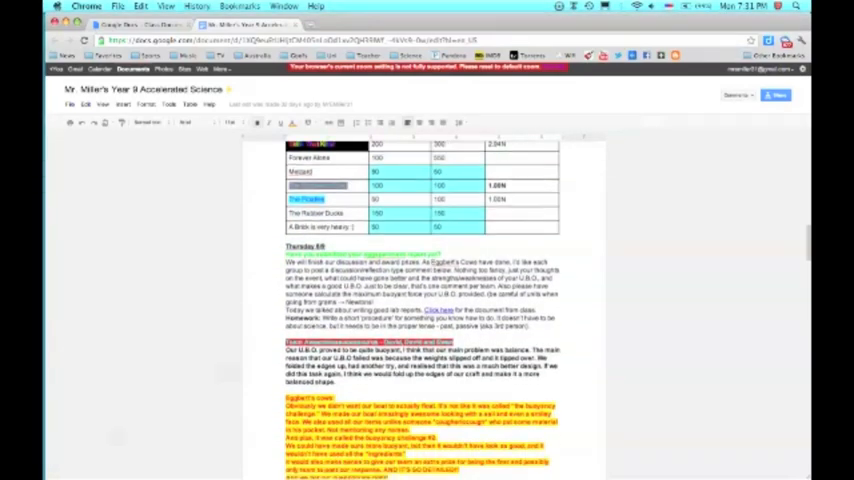
{"action": "scroll", "scroll_direction": "down", "scroll_amount": 3}
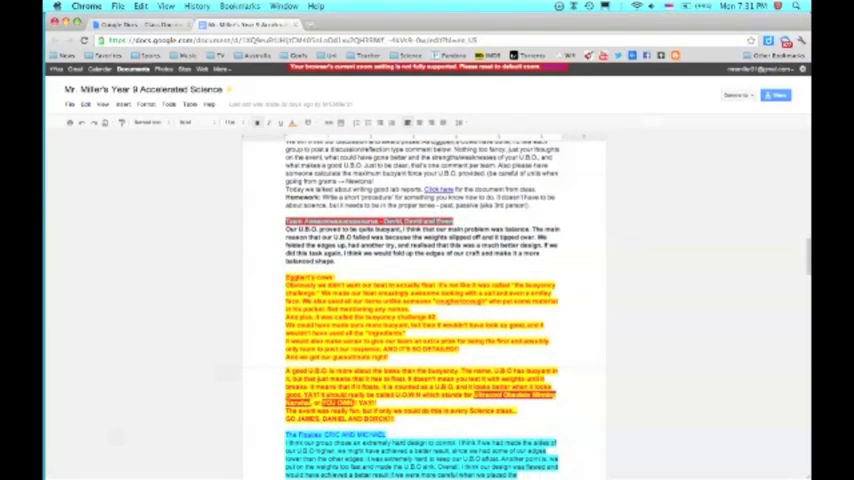
{"action": "scroll", "scroll_direction": "down", "scroll_amount": 3}
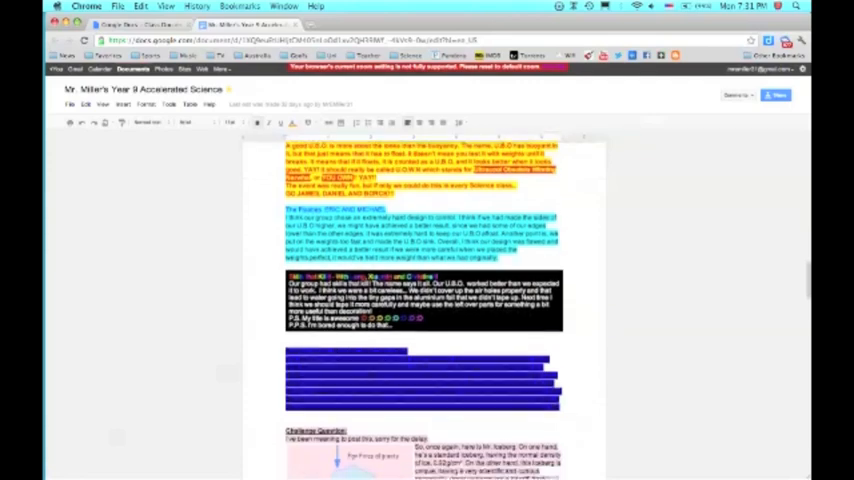
{"action": "scroll", "scroll_direction": "down", "scroll_amount": 3}
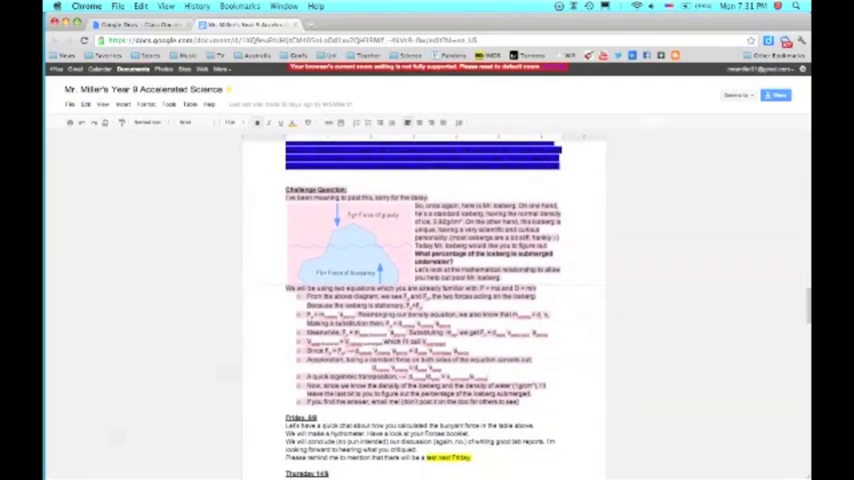
{"action": "scroll", "scroll_direction": "down", "scroll_amount": 3}
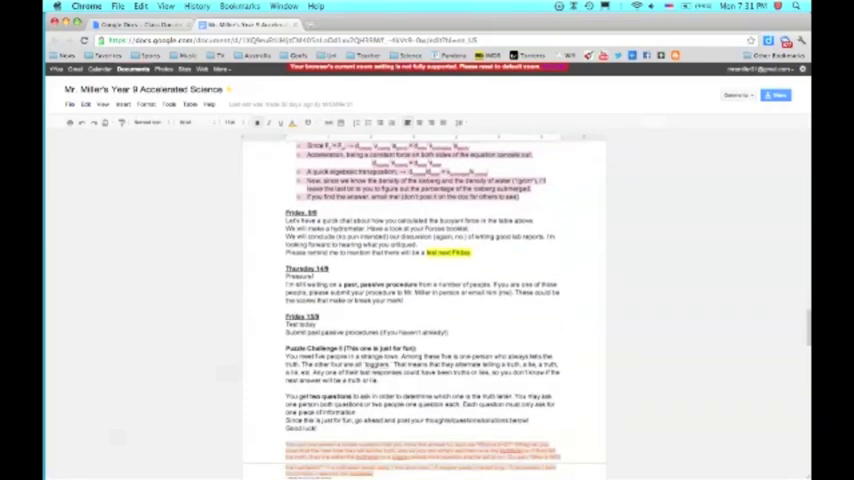
{"action": "scroll", "scroll_direction": "down", "scroll_amount": 3}
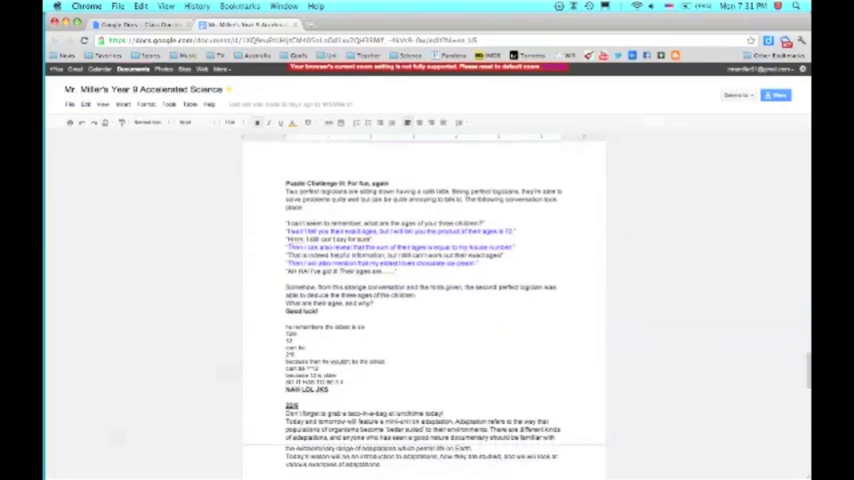
{"action": "scroll", "scroll_direction": "down", "scroll_amount": 3}
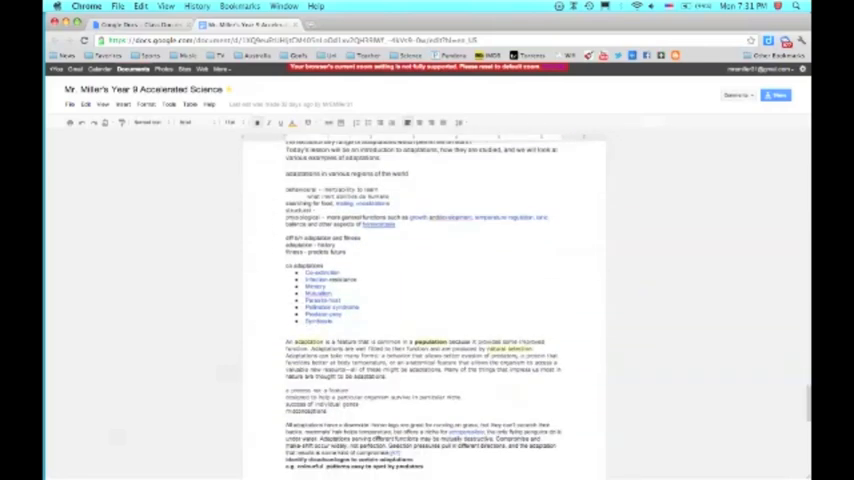